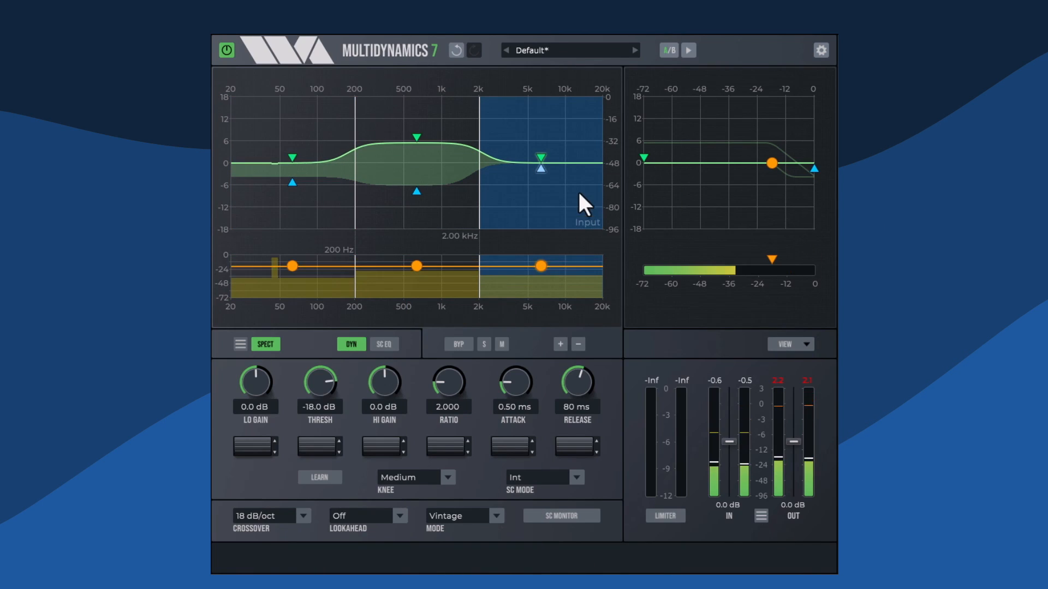
pyautogui.moveTo(321, 452)
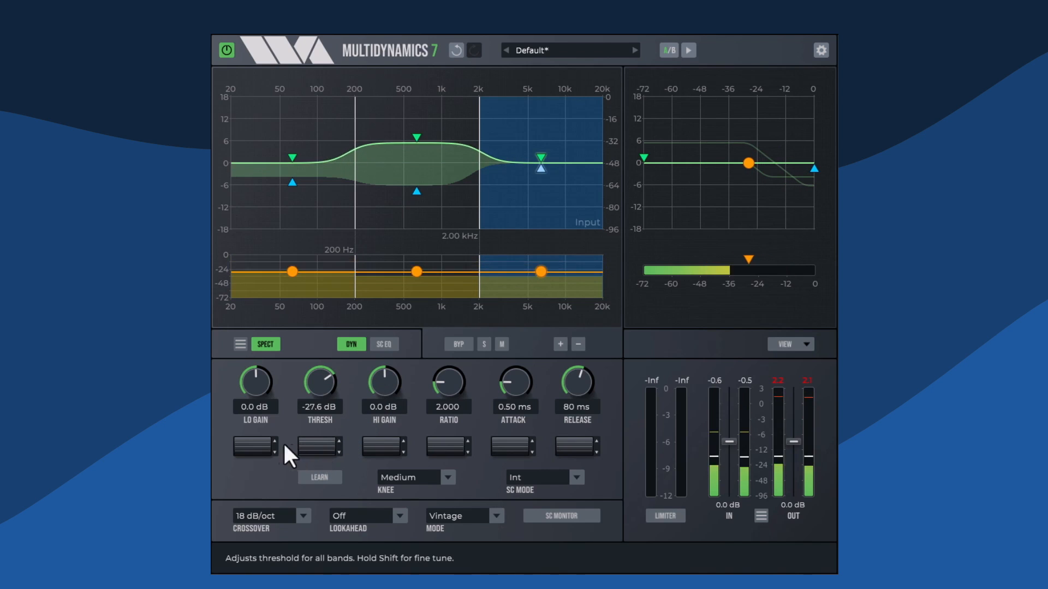
# Sweep the low gain up then down and lower the high gain across all bands
pyautogui.moveTo(254, 448); pyautogui.dragTo(254, 444)
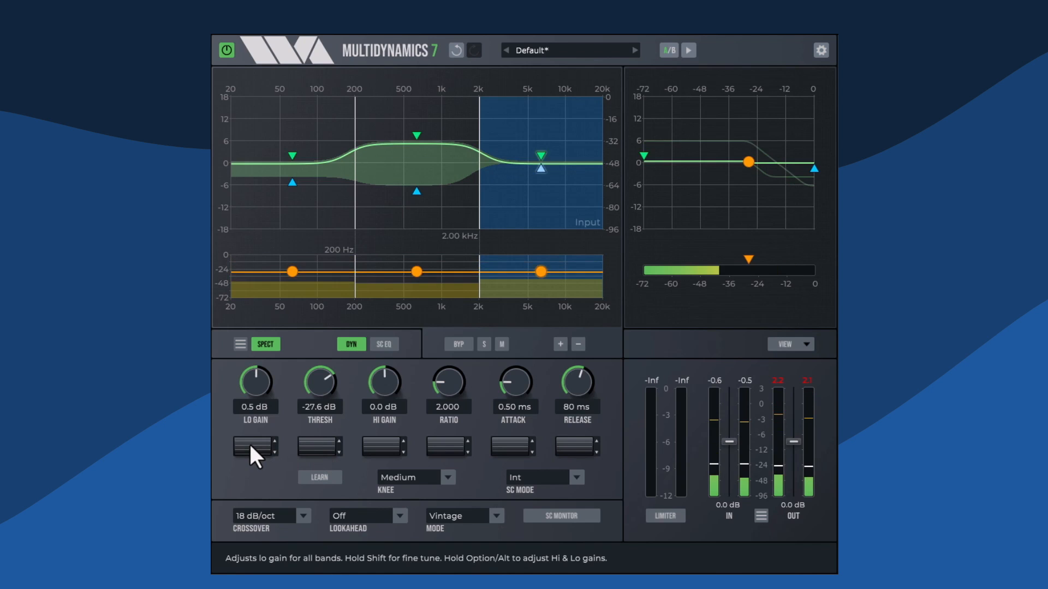
pyautogui.moveTo(254, 446); pyautogui.dragTo(256, 444)
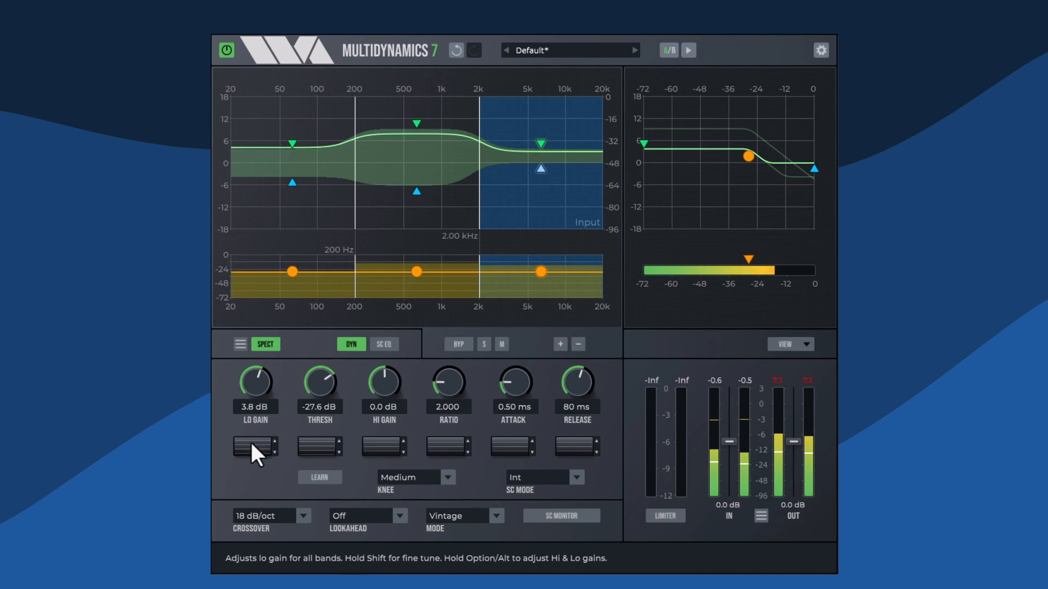
pyautogui.moveTo(253, 446); pyautogui.dragTo(254, 455)
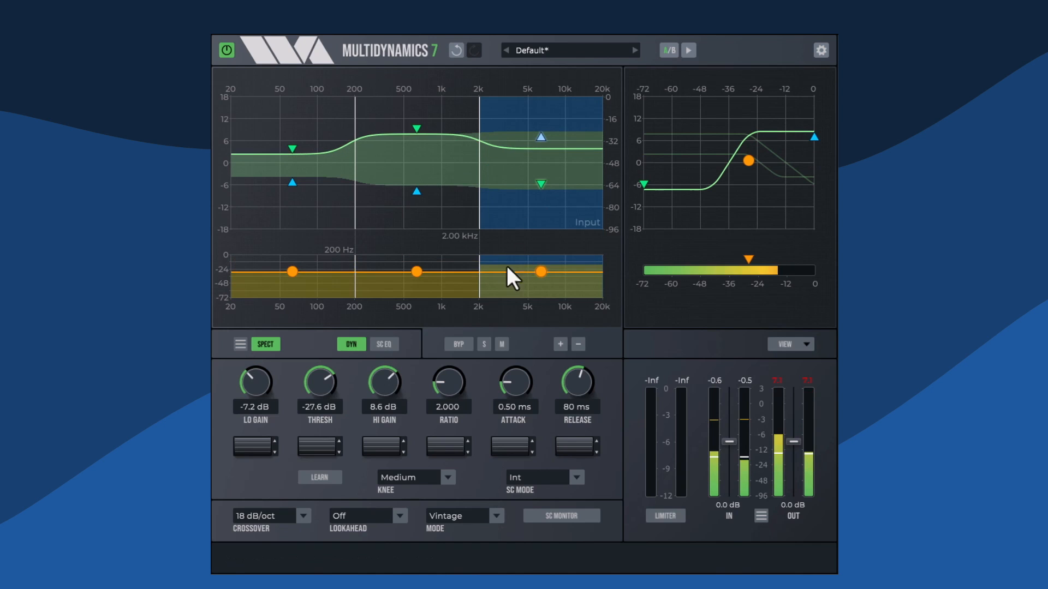
pyautogui.moveTo(385, 382); pyautogui.dragTo(384, 394)
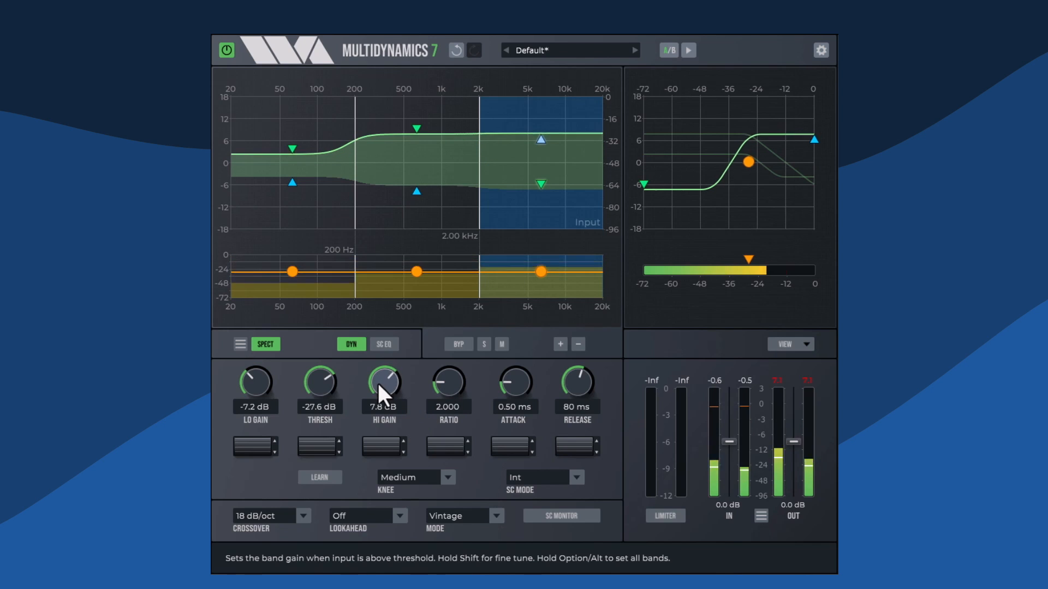
pyautogui.moveTo(384, 381); pyautogui.dragTo(384, 401)
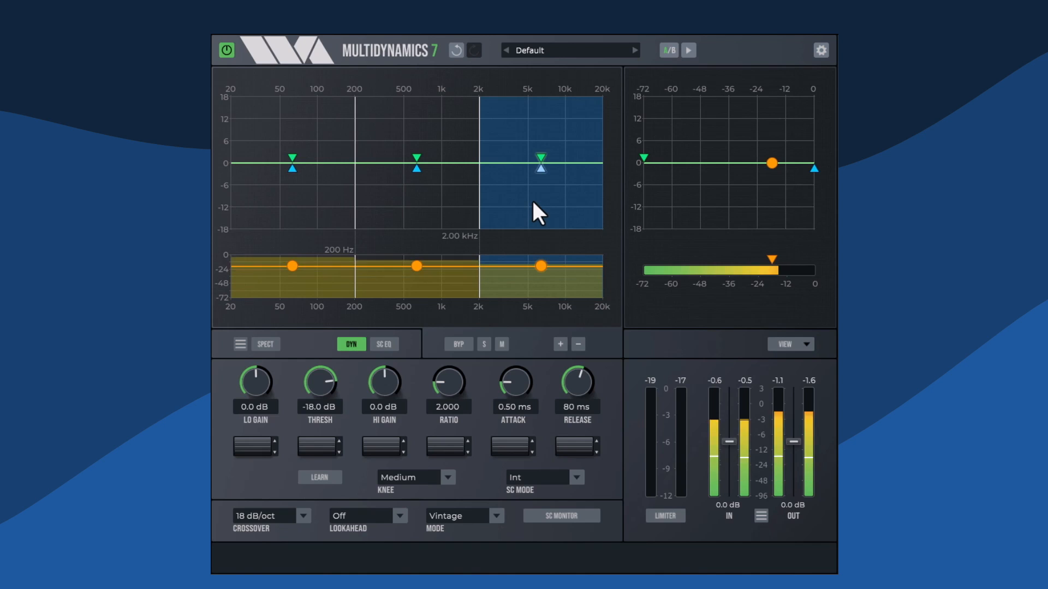
pyautogui.moveTo(389, 207)
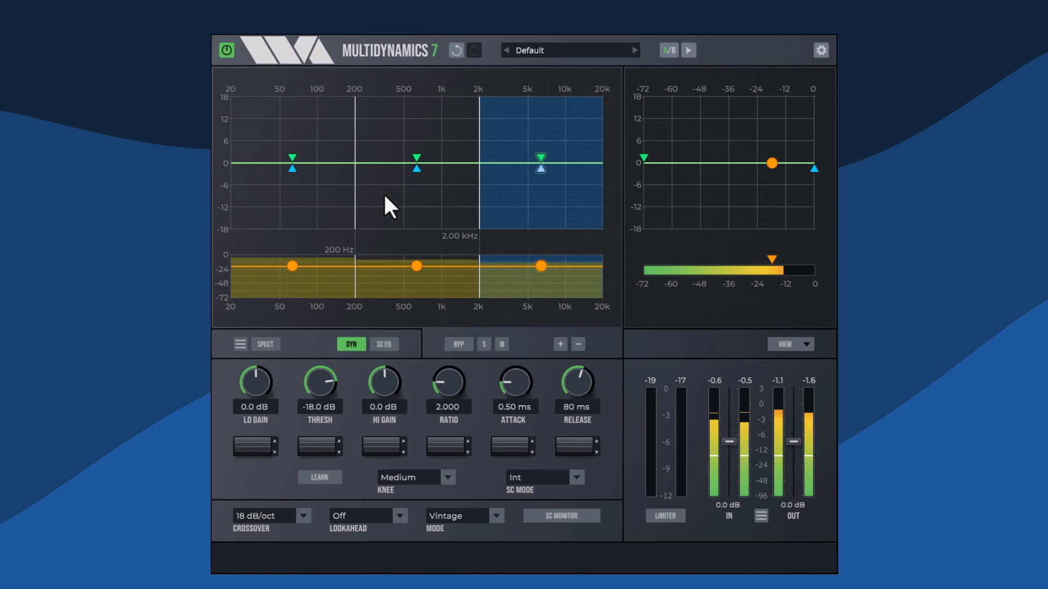
pyautogui.moveTo(417, 161)
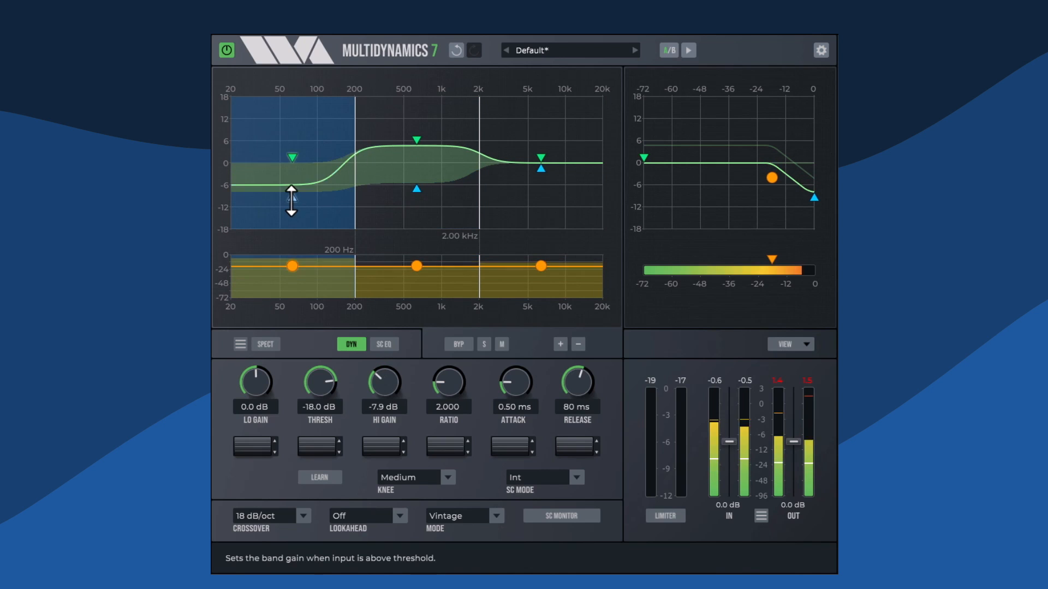
# Lower the low band's above-threshold gain and set the middle band's gain levels
pyautogui.moveTo(292, 157); pyautogui.dragTo(292, 149)
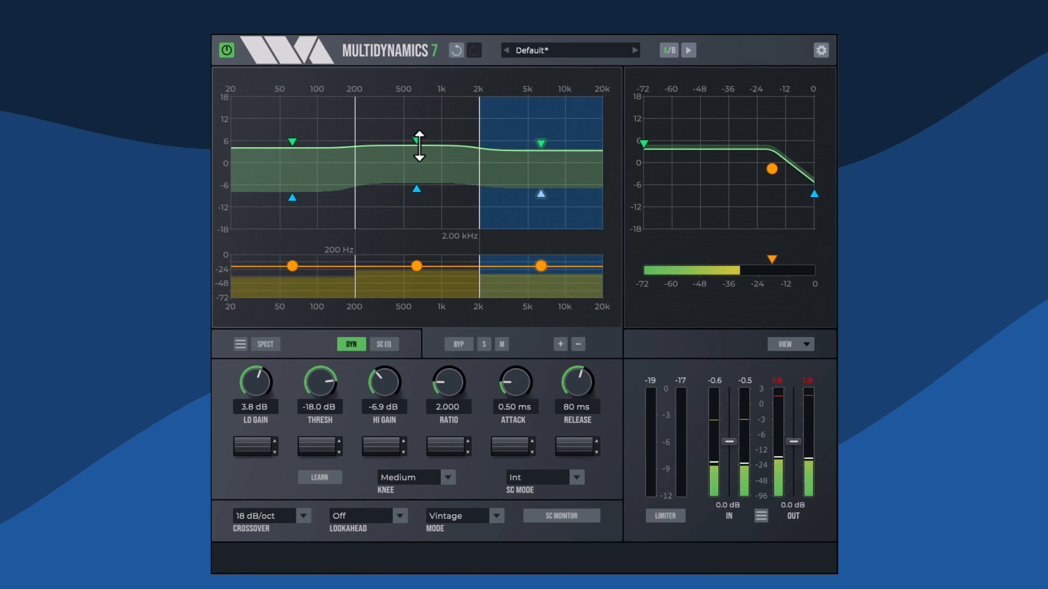
pyautogui.moveTo(418, 141); pyautogui.dragTo(418, 177)
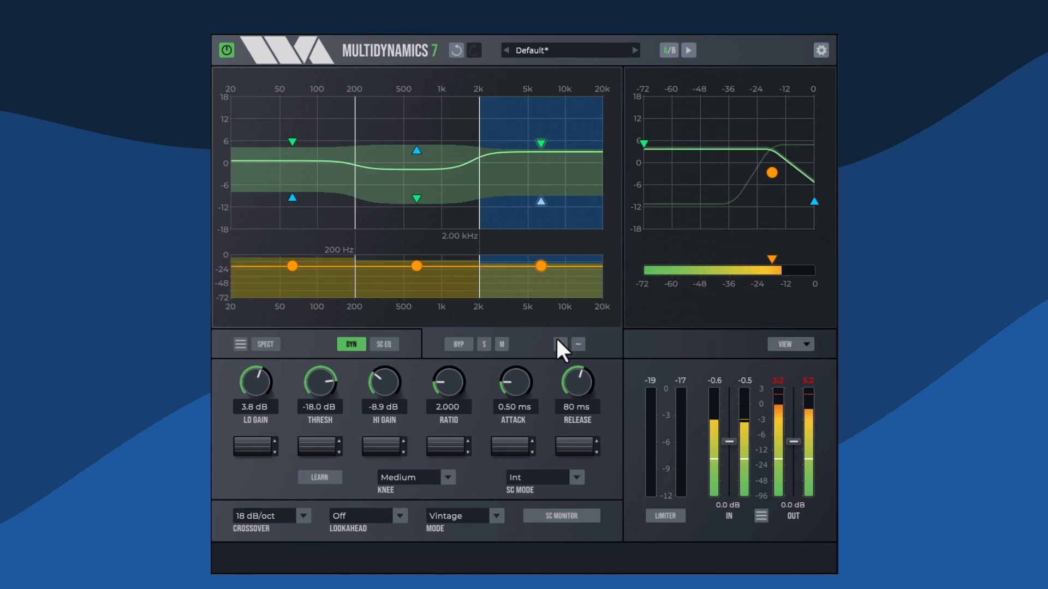
# Add a band splitting the top band, then delete the 200 Hz–2 kHz band
pyautogui.click(560, 344)
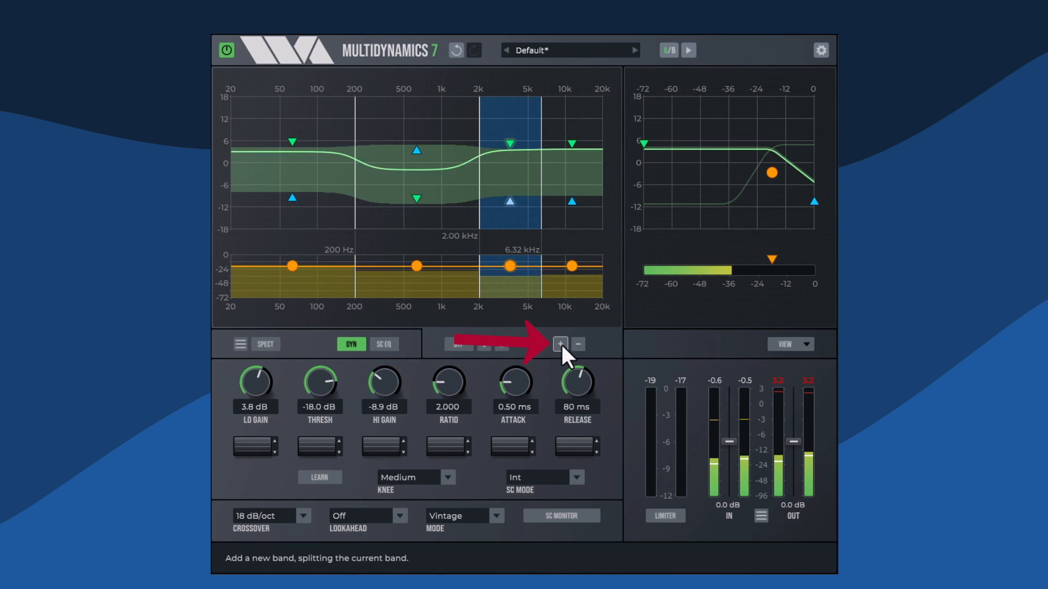
pyautogui.click(558, 345)
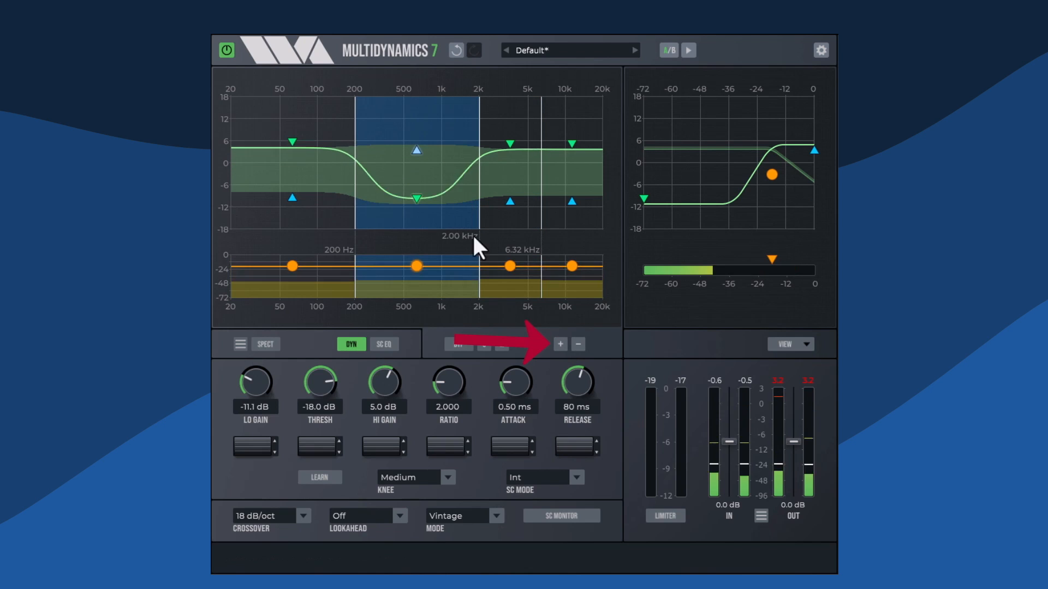
pyautogui.moveTo(577, 344)
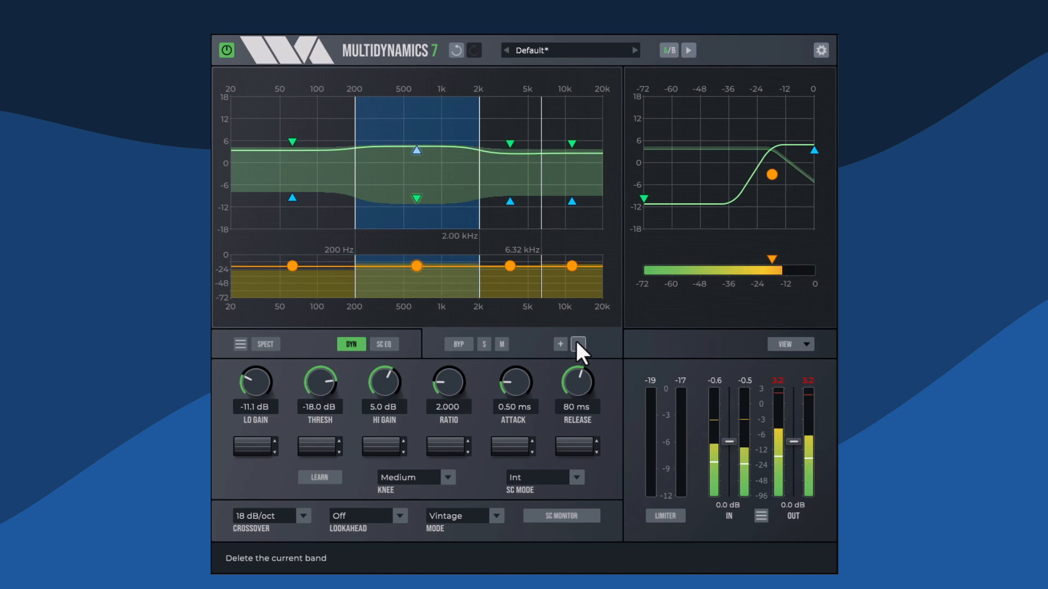
pyautogui.click(576, 344)
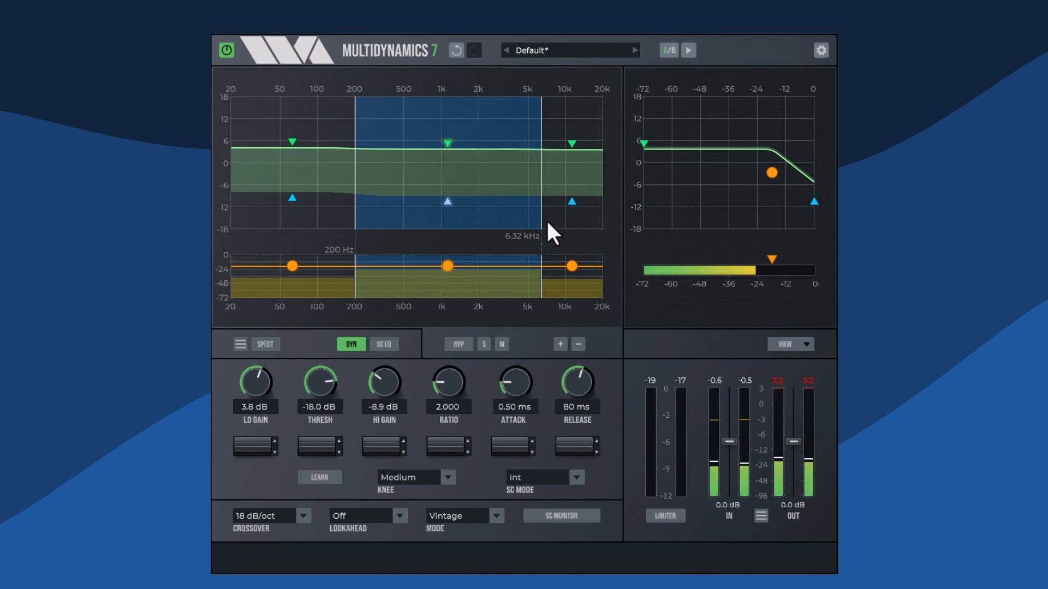
# Drag the middle band's edges, then slide it to 491 Hz, 62 Hz and 311 Hz positions
pyautogui.moveTo(538, 217); pyautogui.dragTo(488, 217)
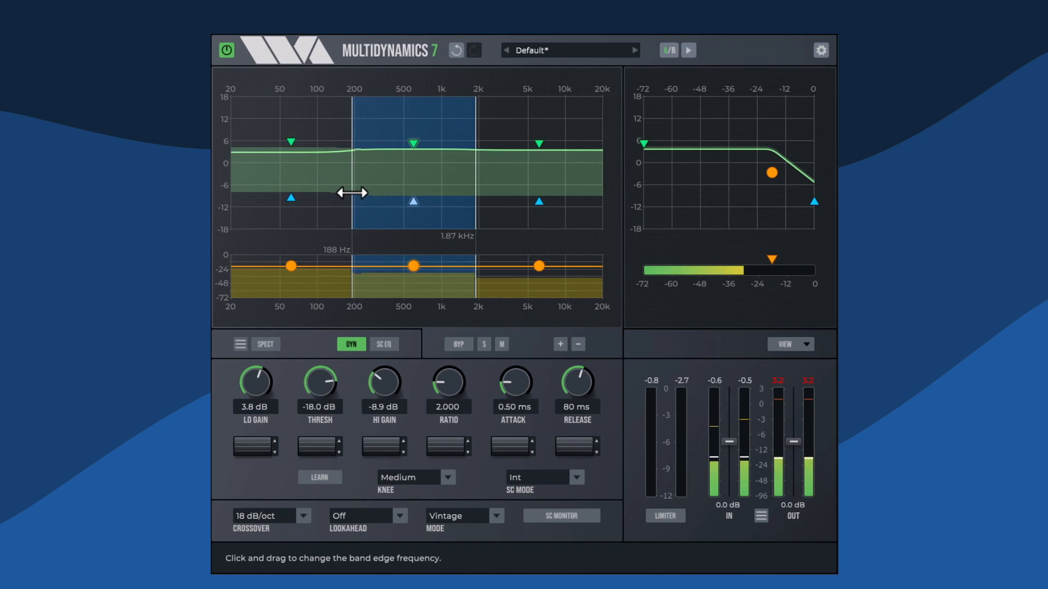
pyautogui.moveTo(361, 194); pyautogui.dragTo(455, 251)
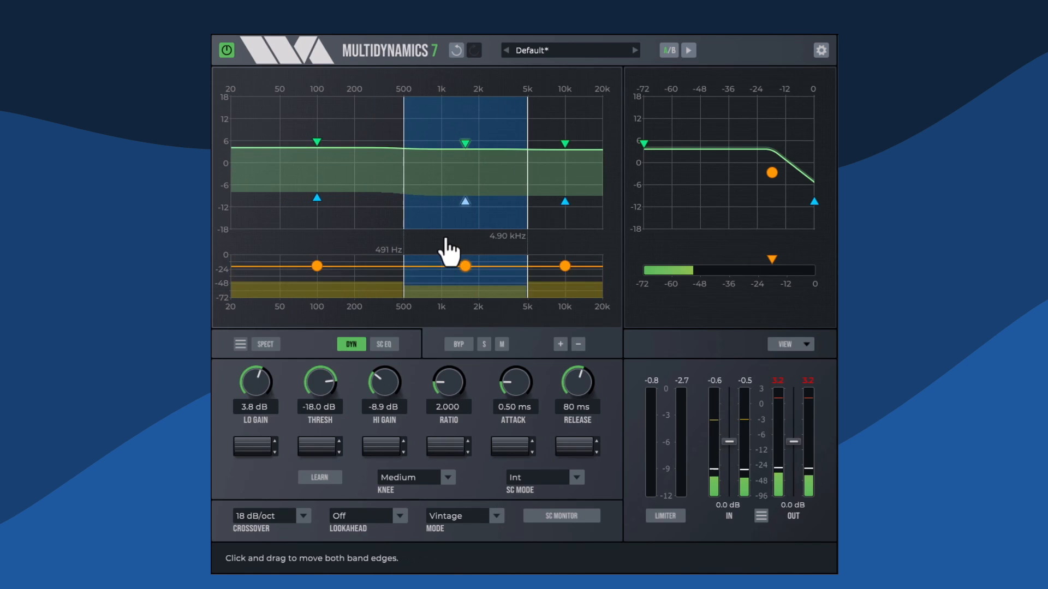
pyautogui.moveTo(448, 264); pyautogui.dragTo(327, 264)
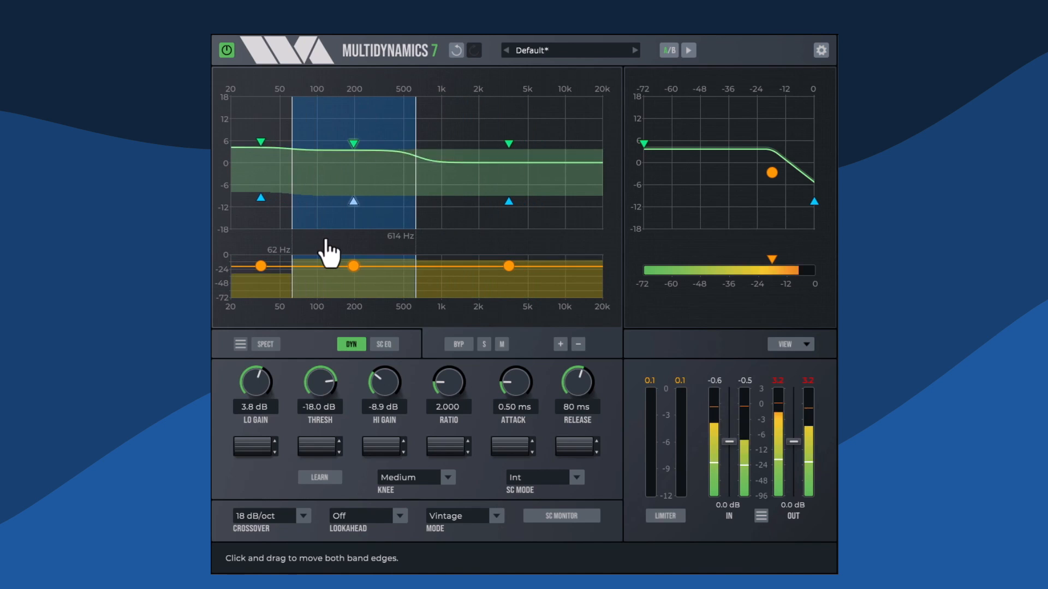
pyautogui.moveTo(327, 257); pyautogui.dragTo(417, 250)
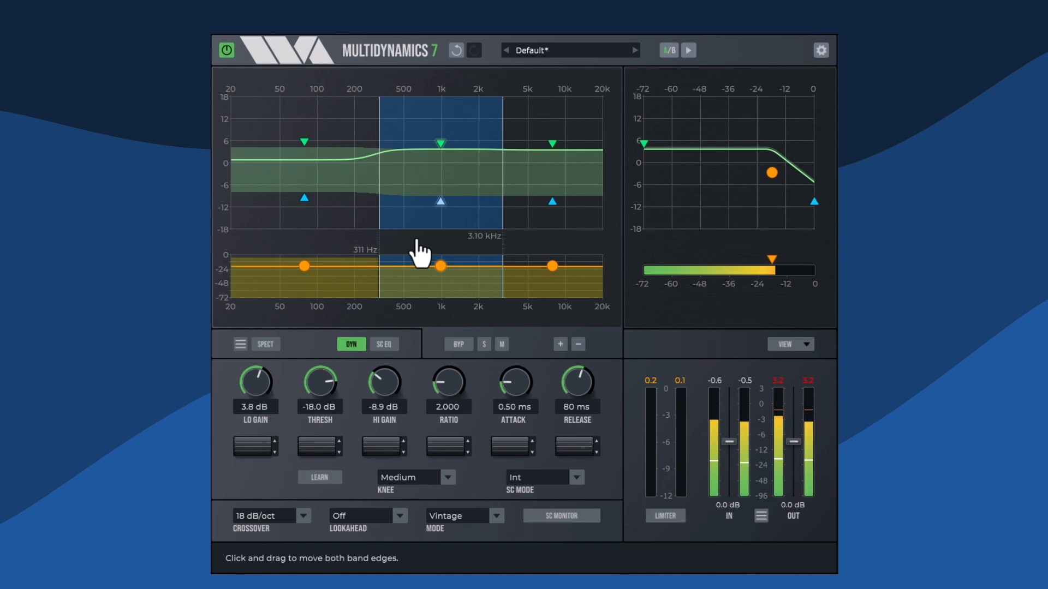
pyautogui.moveTo(441, 251); pyautogui.dragTo(414, 254)
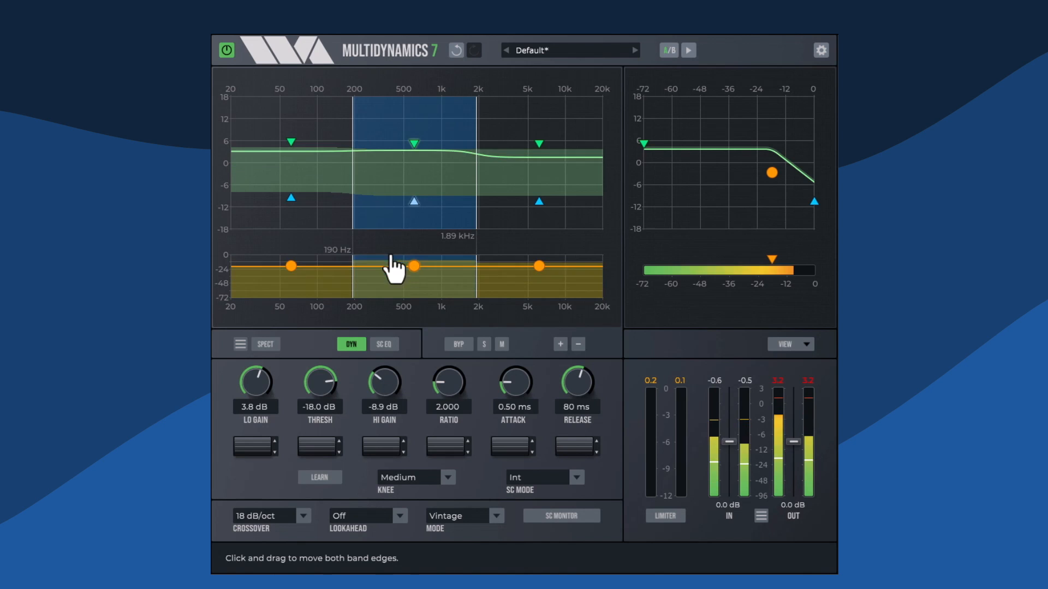
# Drag two bands' threshold dots down, bringing the low band to about −28.6 dB
pyautogui.moveTo(412, 265); pyautogui.dragTo(413, 270)
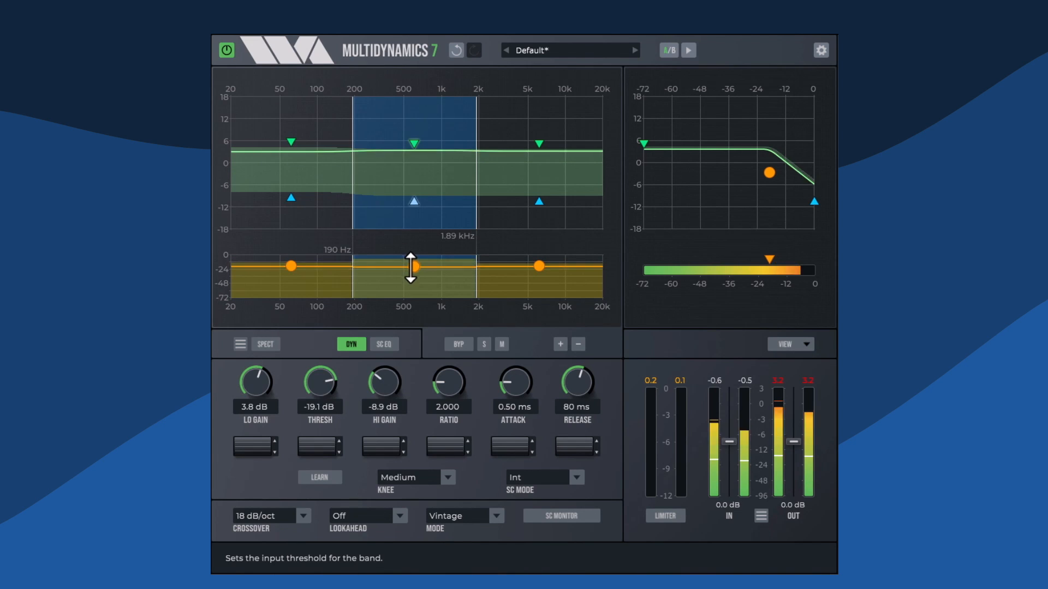
pyautogui.moveTo(411, 265); pyautogui.dragTo(411, 277)
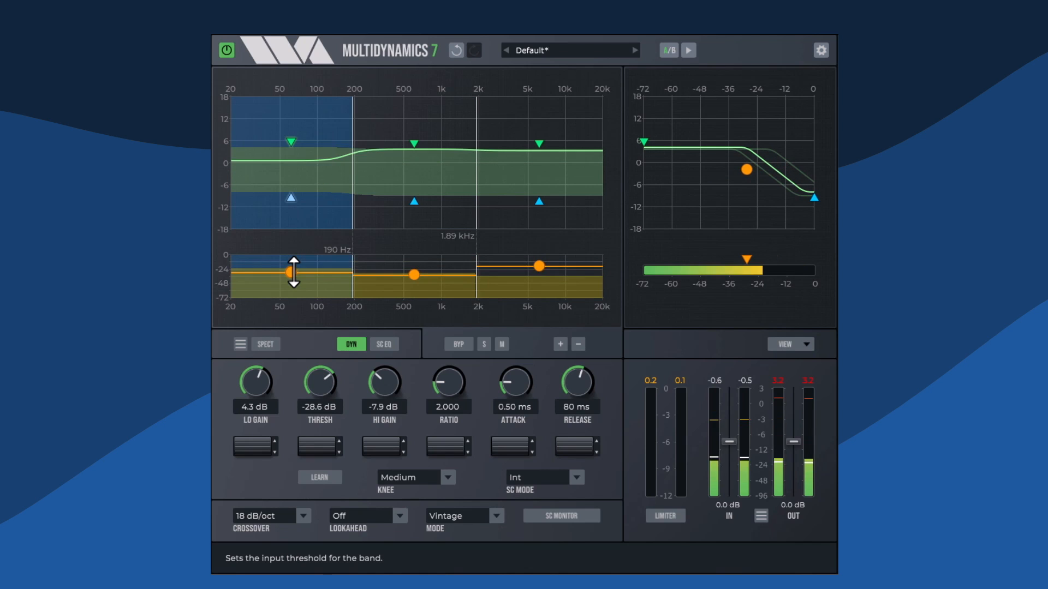
# Lower the low band's threshold, then the middle band's below-threshold gain and release to 69 ms
pyautogui.moveTo(292, 276); pyautogui.dragTo(292, 270)
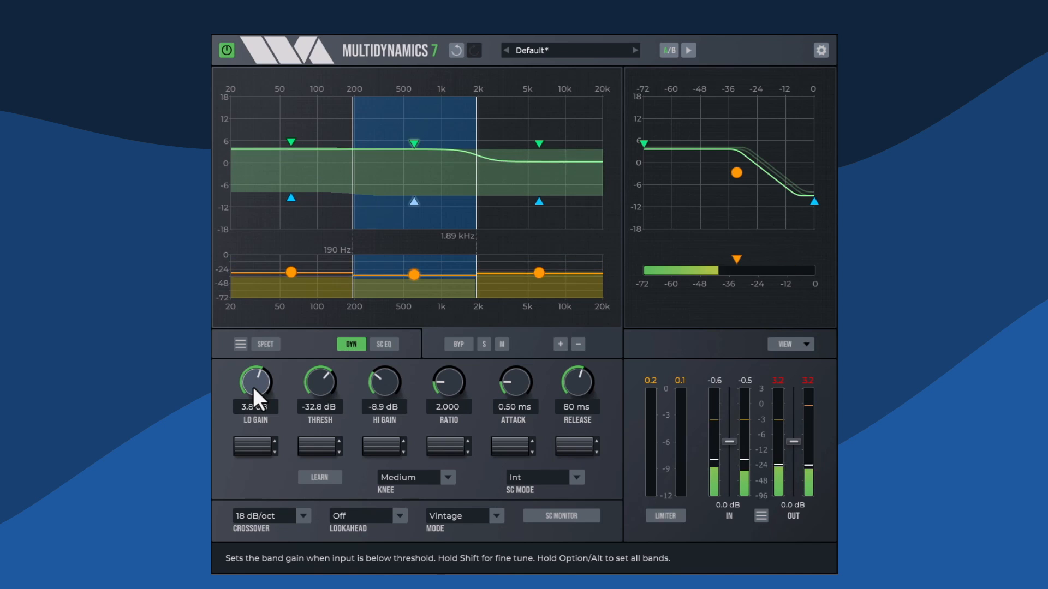
pyautogui.moveTo(255, 382); pyautogui.dragTo(255, 401)
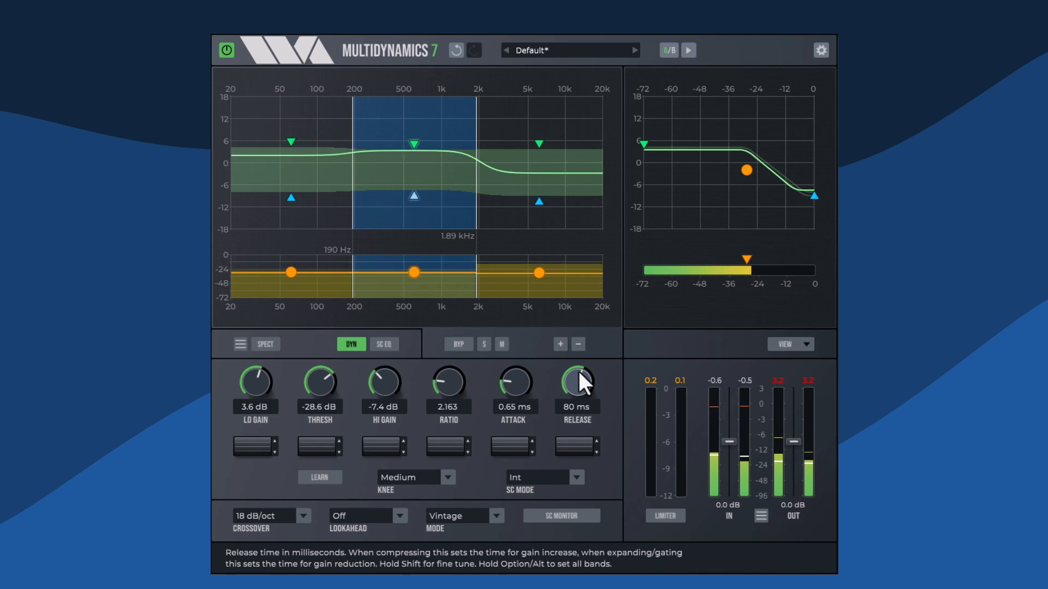
pyautogui.moveTo(575, 385); pyautogui.dragTo(586, 389)
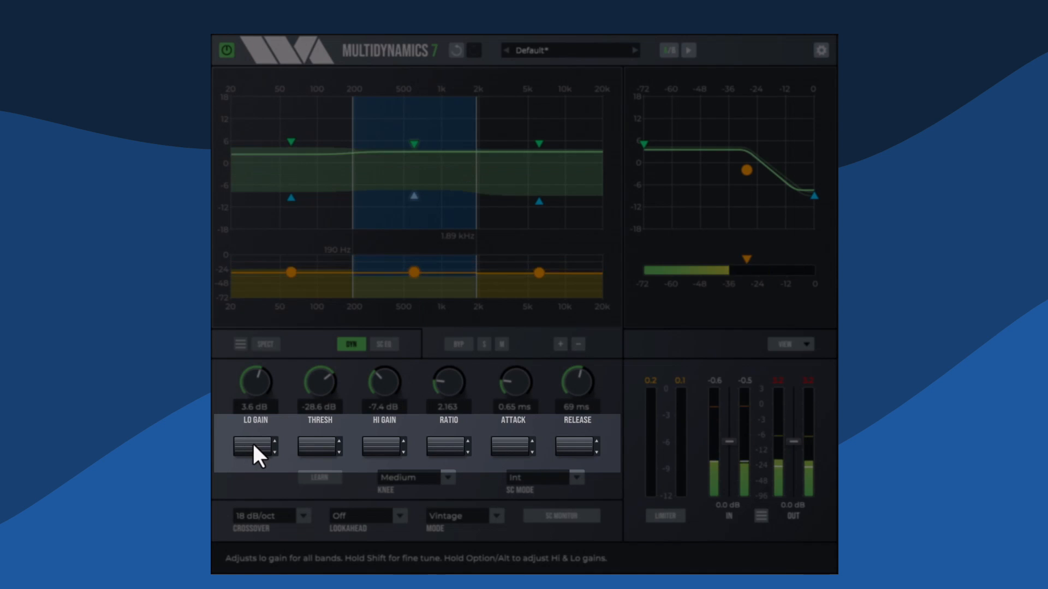
# Shift all bands' low gain to 1.7 dB and threshold to −9.4 dB
pyautogui.moveTo(253, 448); pyautogui.dragTo(252, 435)
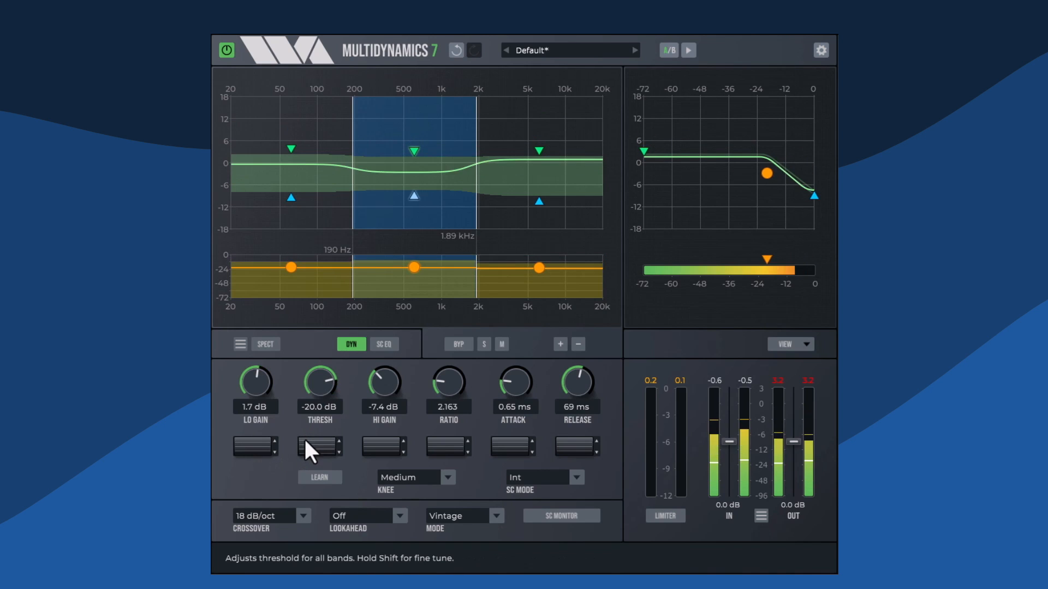
pyautogui.moveTo(319, 383); pyautogui.dragTo(319, 360)
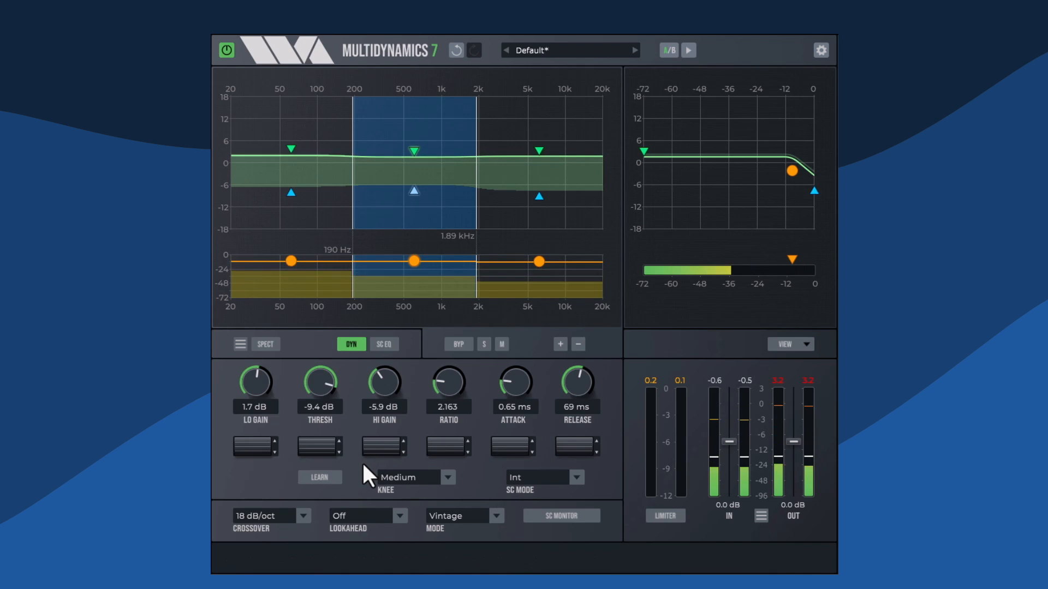
# Relearn band thresholds from peaks several times, the middle band ending at −23.6 dB
pyautogui.click(319, 477)
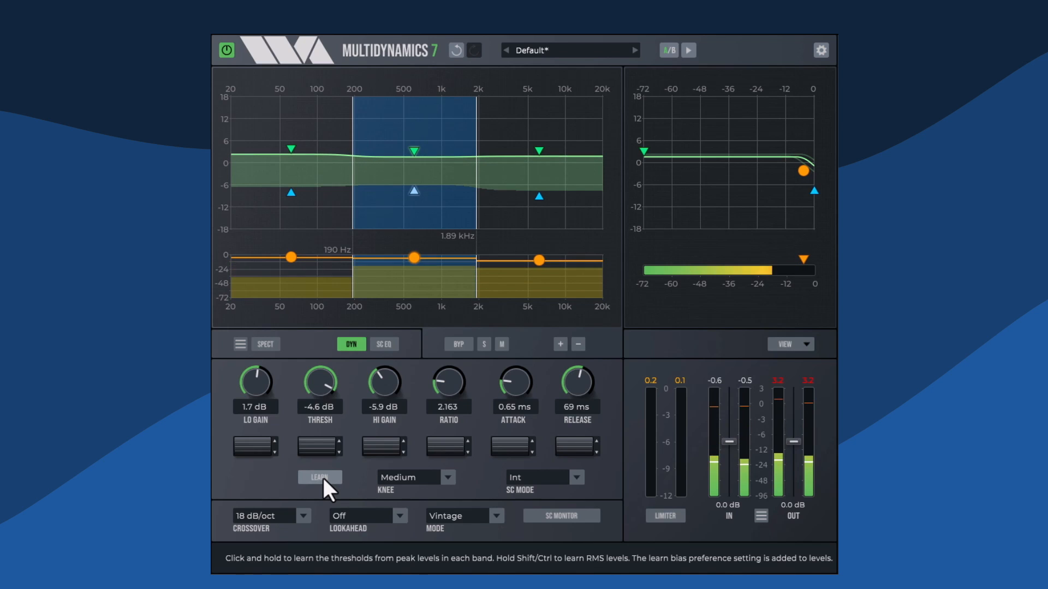
pyautogui.click(319, 477)
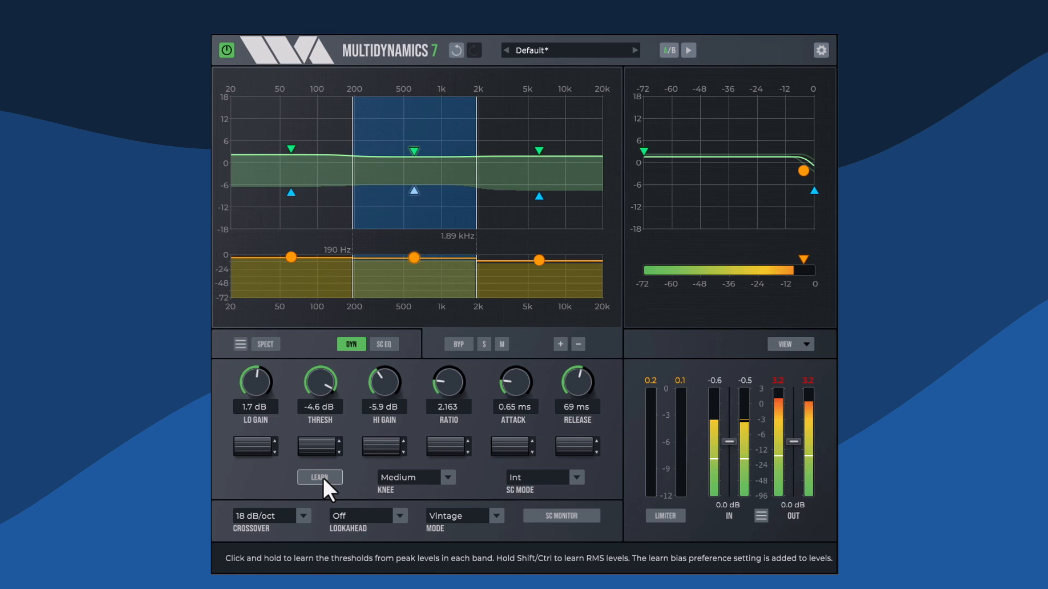
pyautogui.click(319, 476)
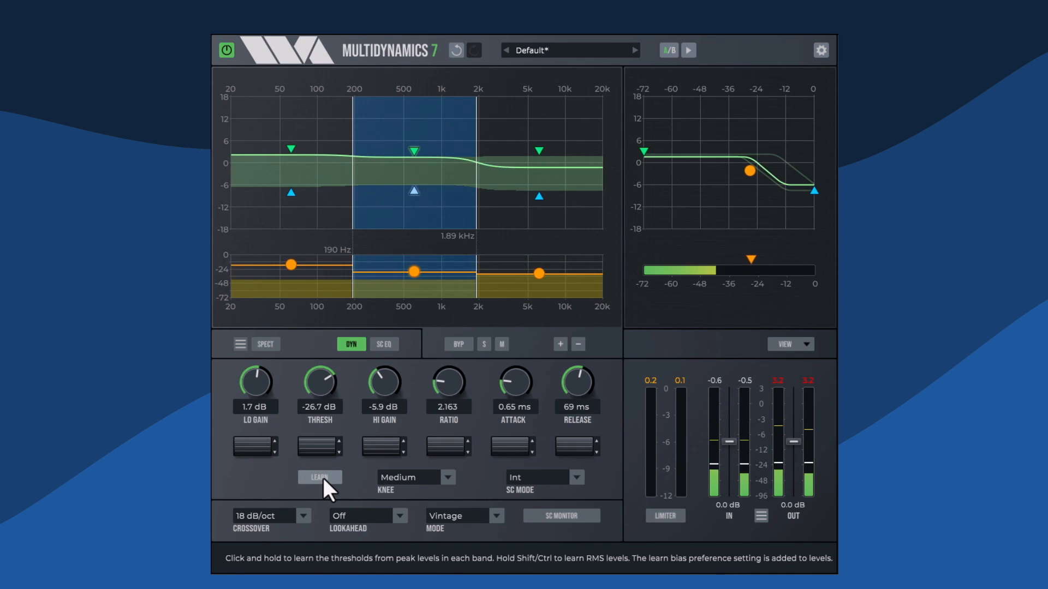
pyautogui.click(319, 477)
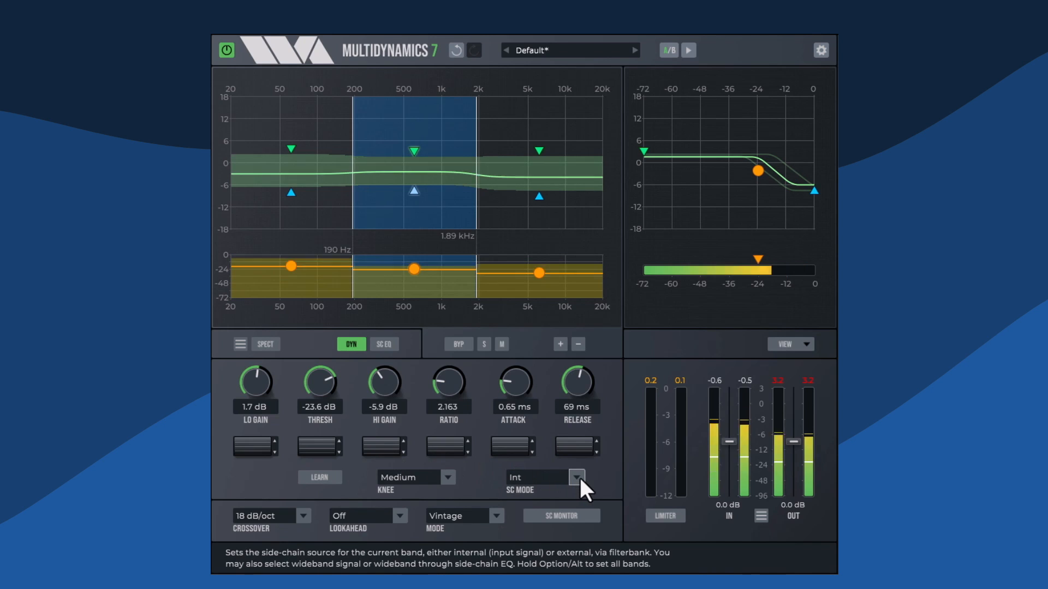
# Set the middle band's SC MODE to Ext EQ
pyautogui.click(576, 476)
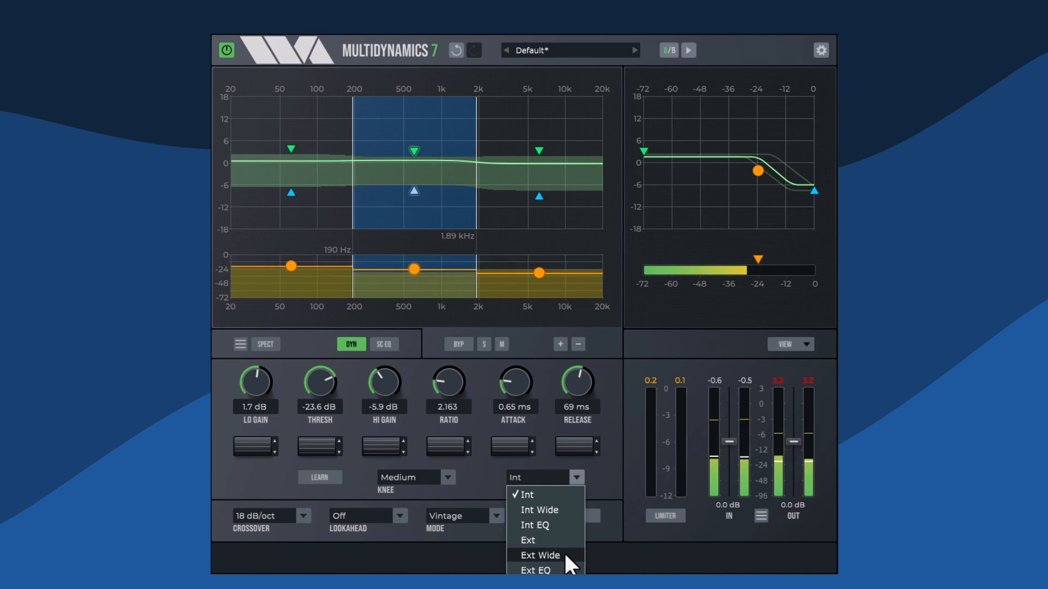
pyautogui.moveTo(568, 570)
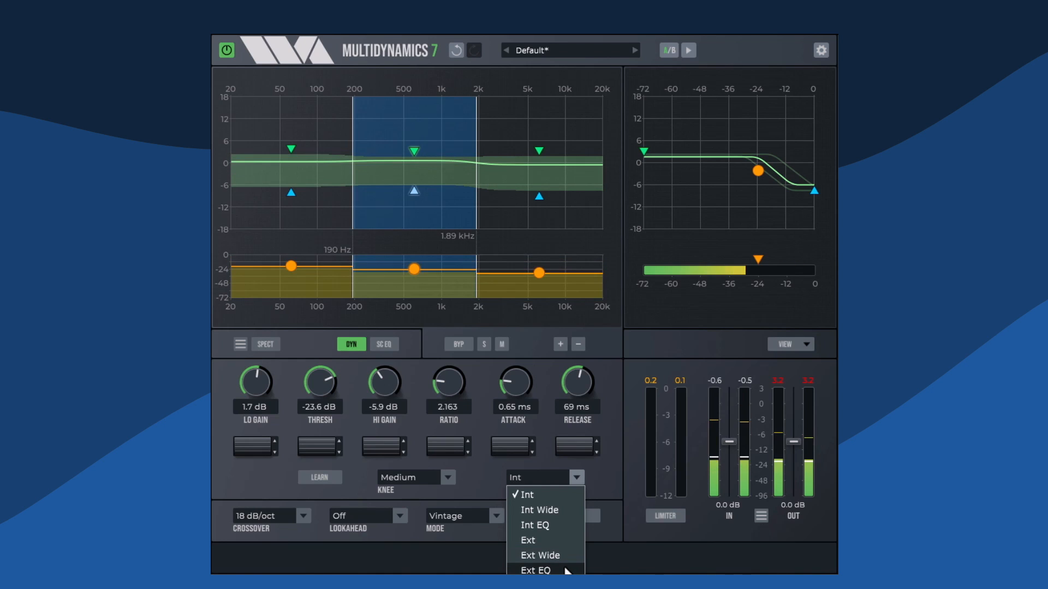
pyautogui.click(534, 570)
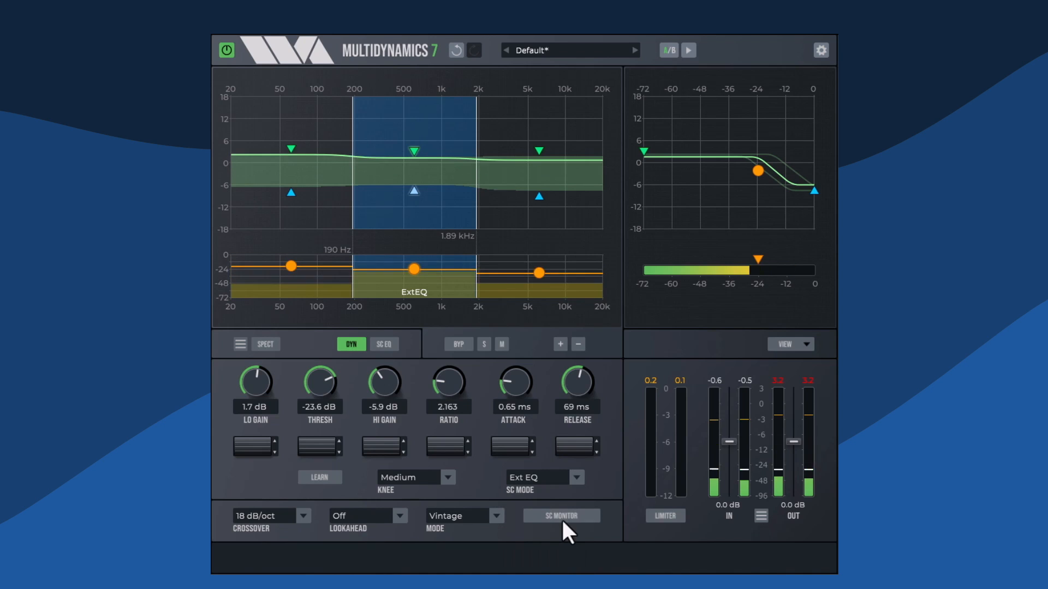
pyautogui.moveTo(574, 476)
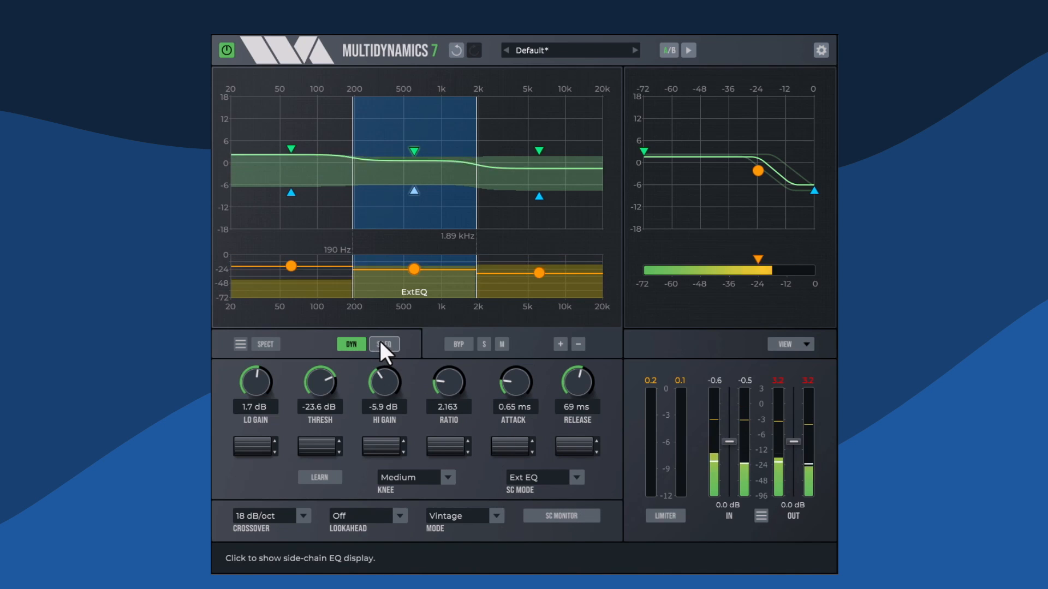
# Show the side-chain EQ curve and pull the bandpass centre down to about 137 Hz
pyautogui.click(384, 344)
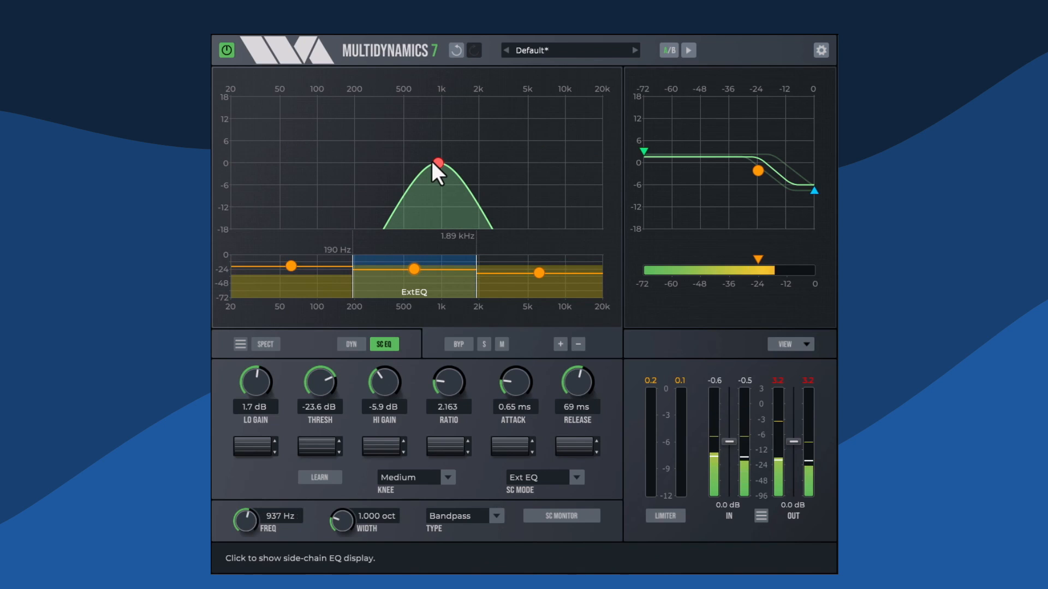
pyautogui.moveTo(436, 163); pyautogui.dragTo(383, 163)
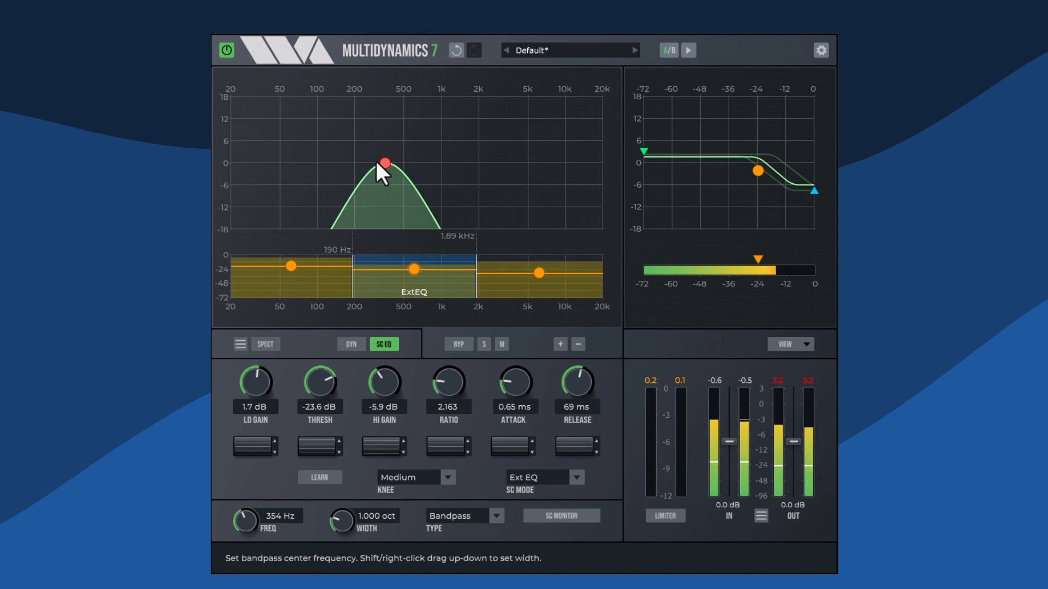
pyautogui.moveTo(384, 164); pyautogui.dragTo(297, 164)
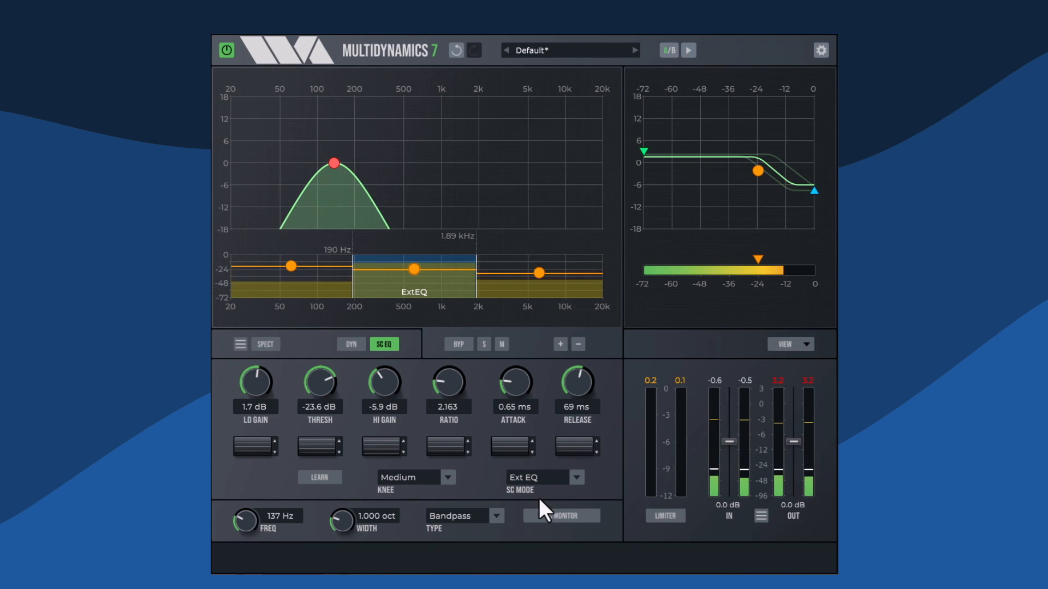
# Turn on SC MONITOR and raise the bandpass centre to about 293 Hz
pyautogui.click(562, 515)
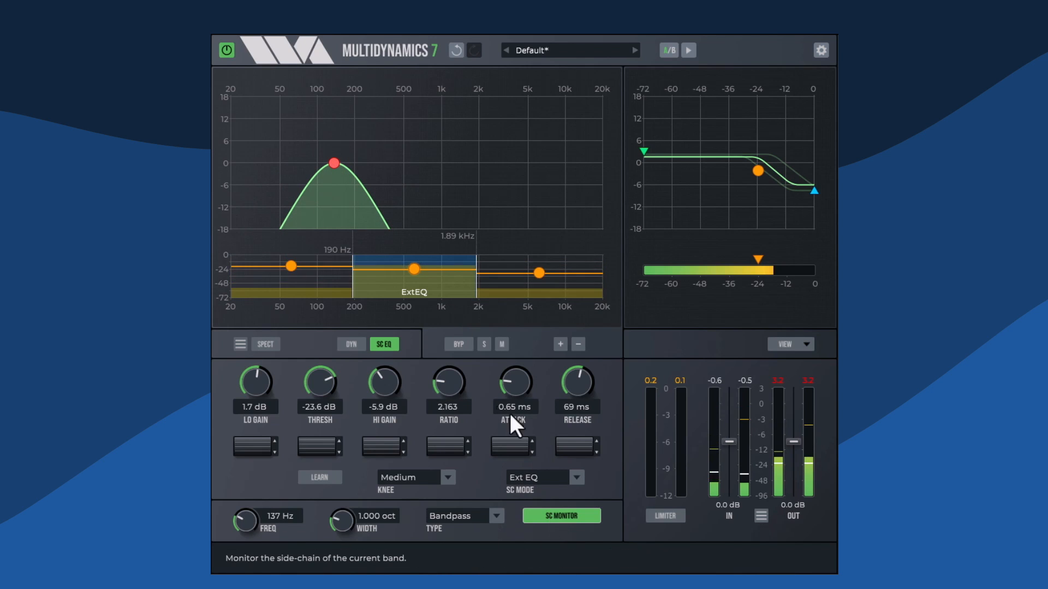
pyautogui.moveTo(332, 163); pyautogui.dragTo(354, 165)
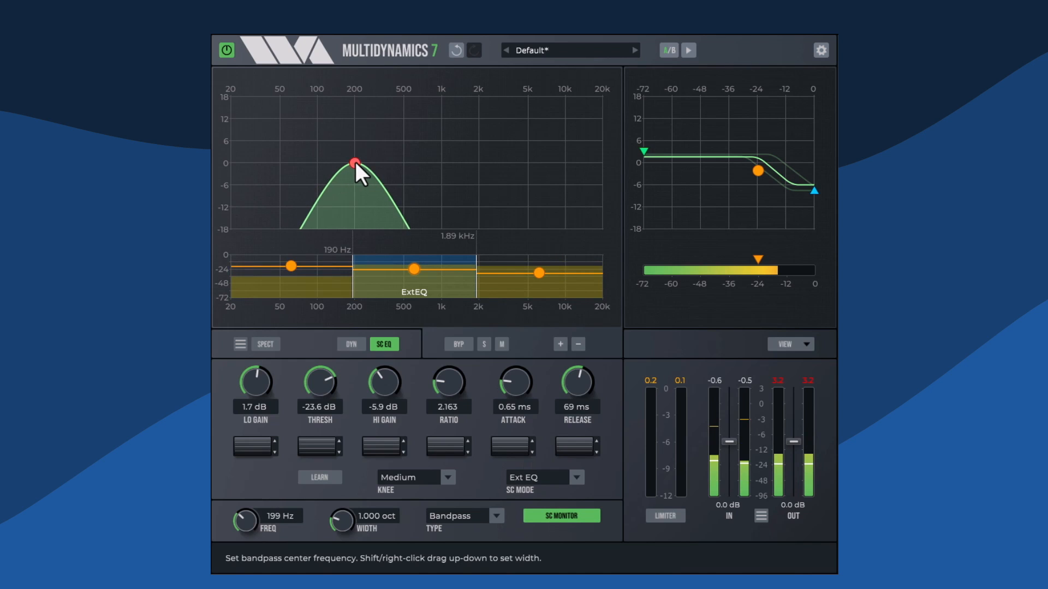
pyautogui.moveTo(353, 163); pyautogui.dragTo(376, 165)
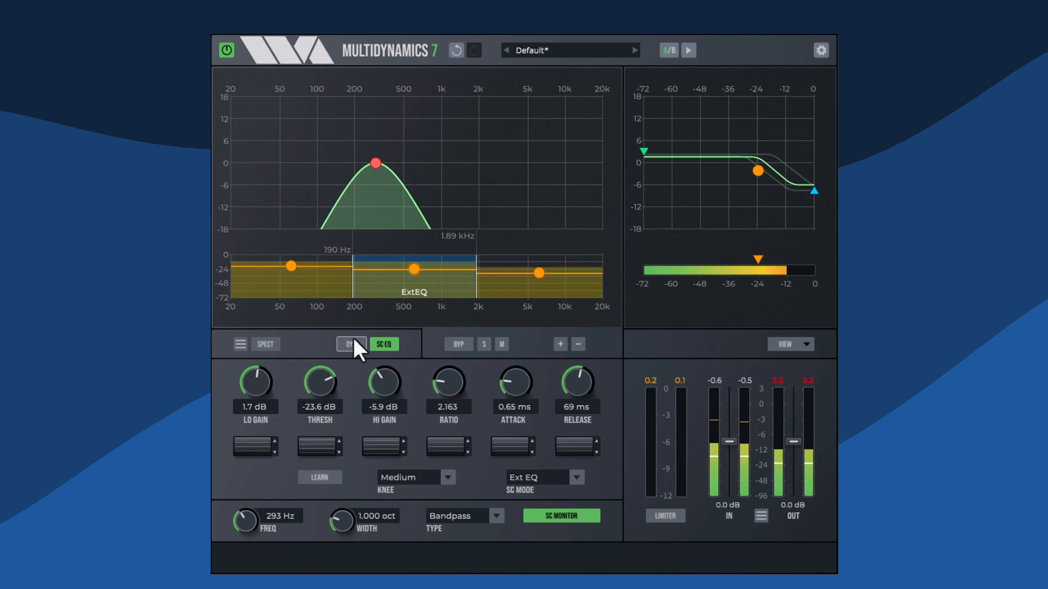
# Show the band dynamics graph with the realtime spectrum on, and set the middle band's side-chain to Int
pyautogui.click(350, 344)
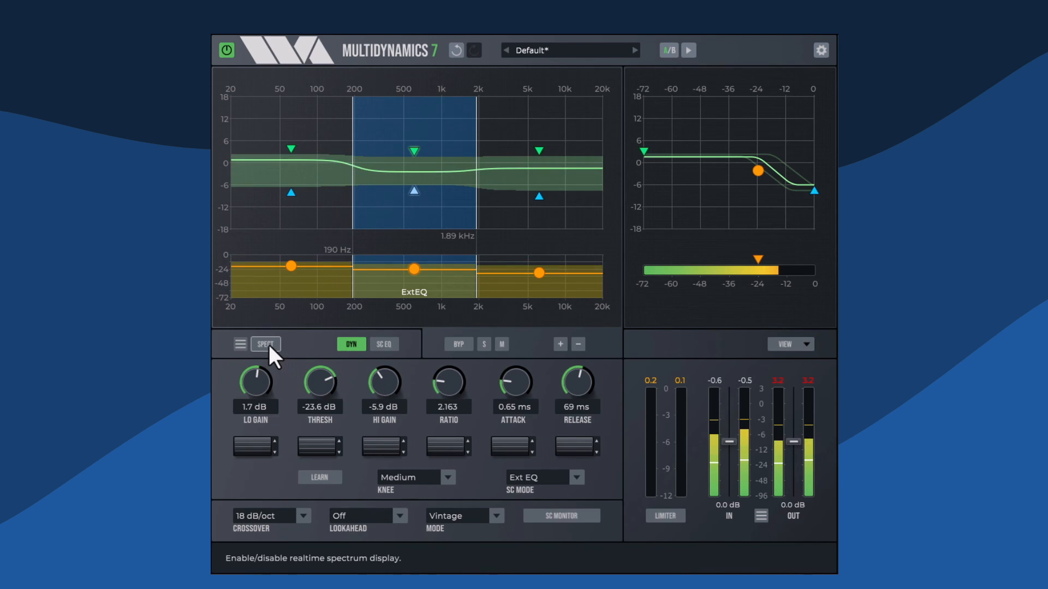
pyautogui.click(266, 344)
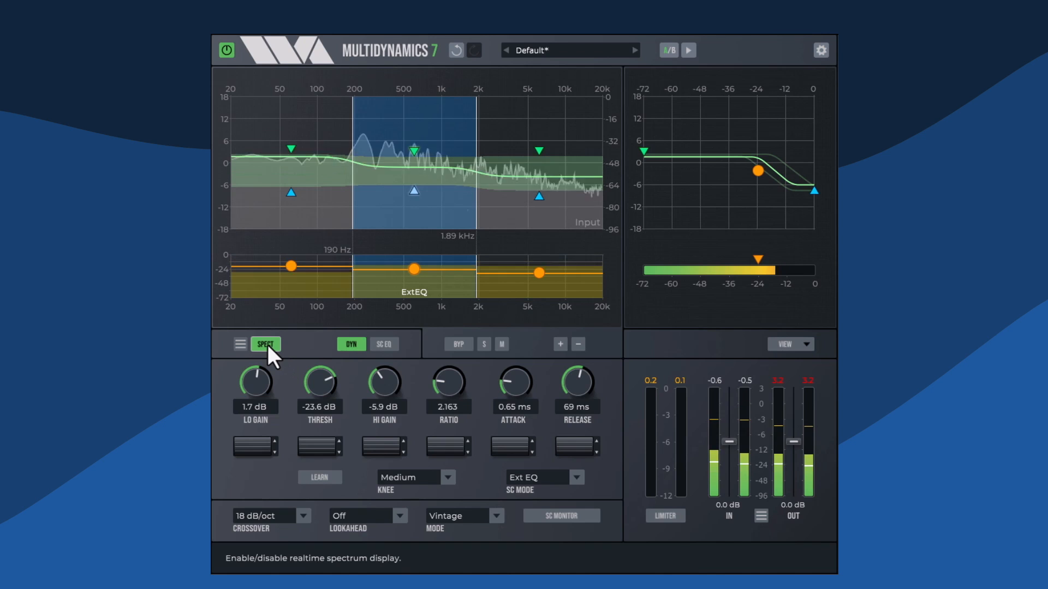
pyautogui.click(563, 476)
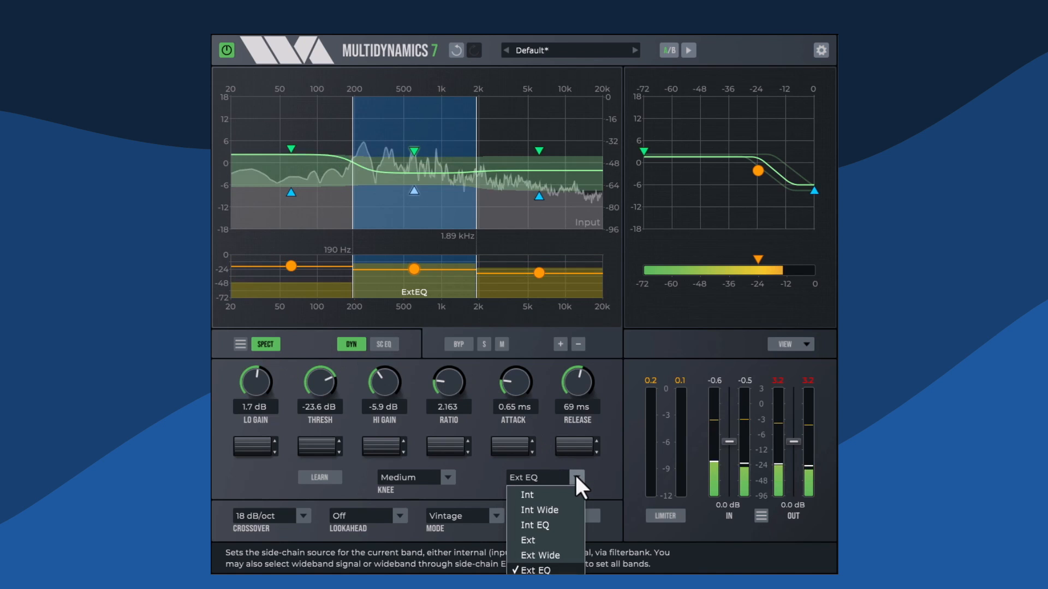
pyautogui.click(527, 495)
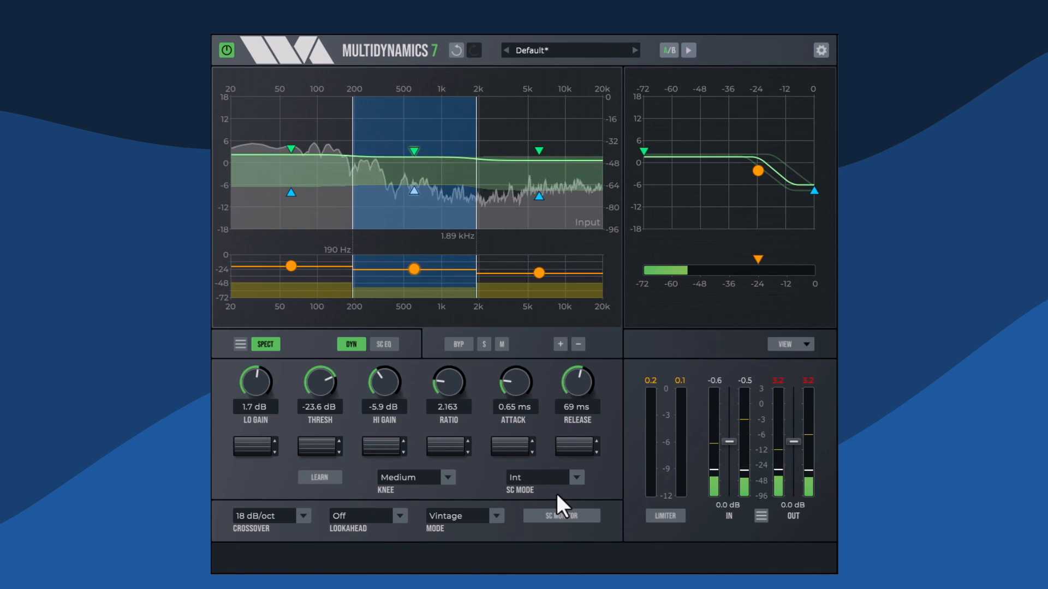
# Switch the middle band's side-chain through Int EQ to Ext EQ, and move its bandpass to about 636 Hz
pyautogui.click(540, 477)
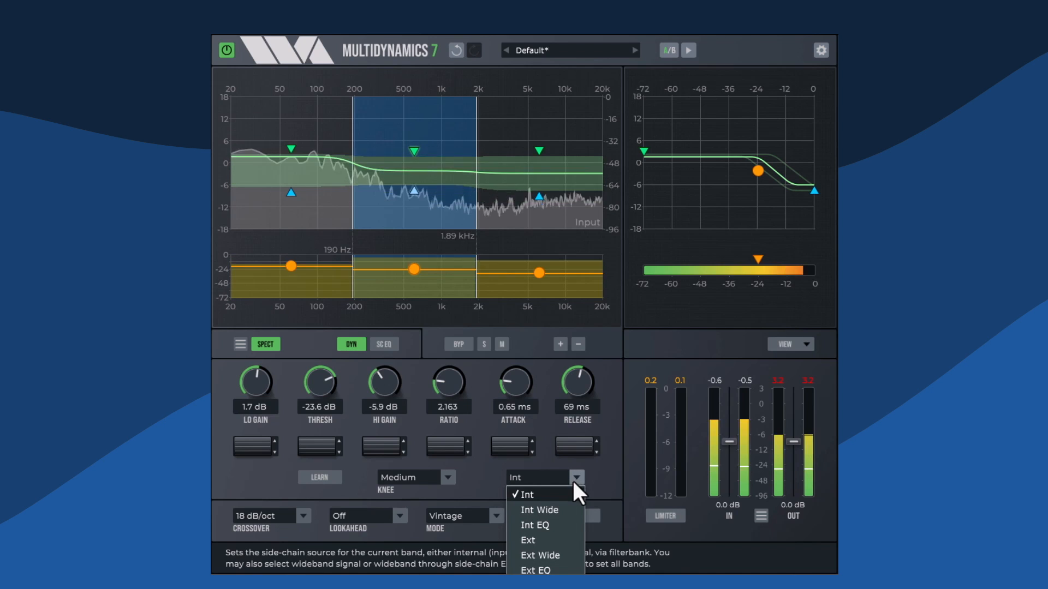
pyautogui.click(534, 525)
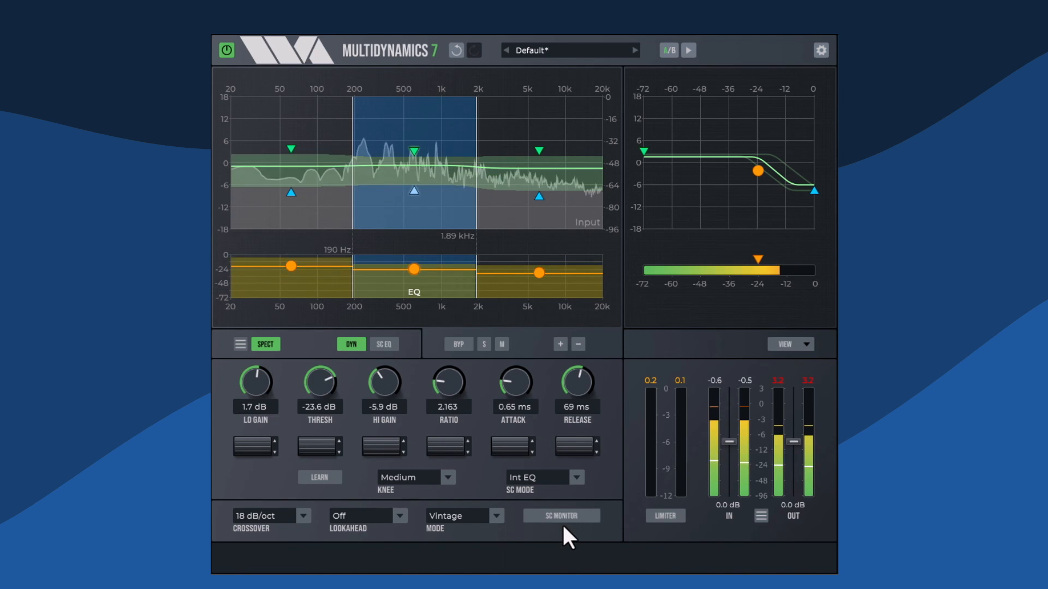
pyautogui.click(544, 477)
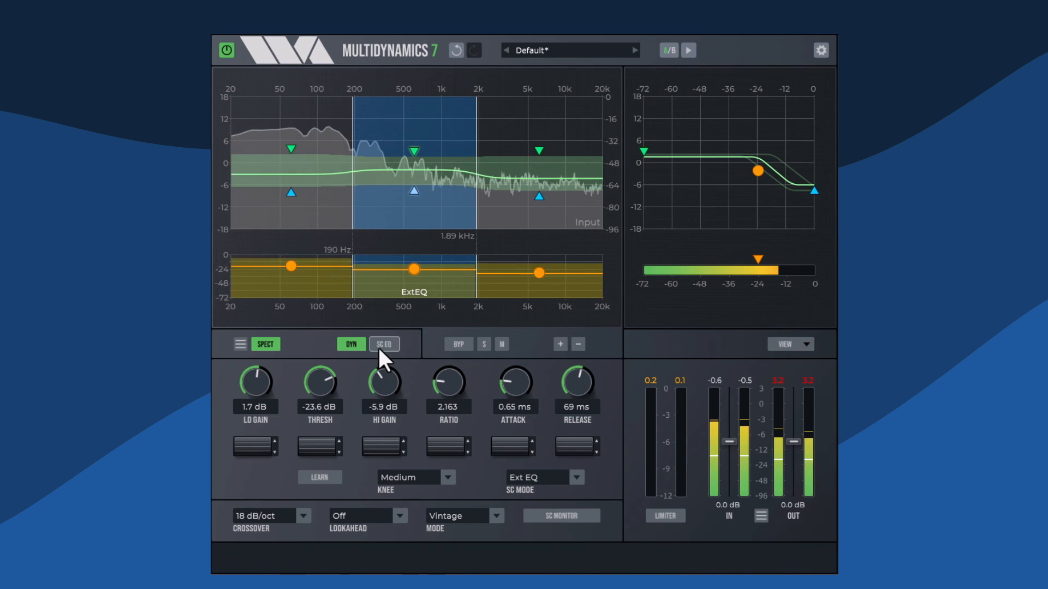
pyautogui.click(385, 344)
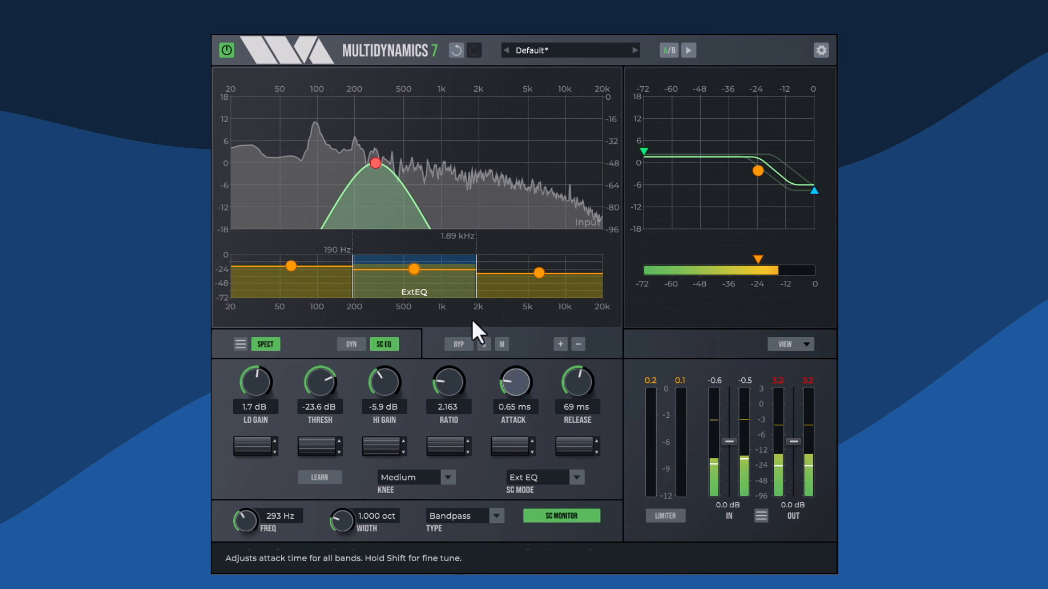
pyautogui.moveTo(376, 164); pyautogui.dragTo(419, 163)
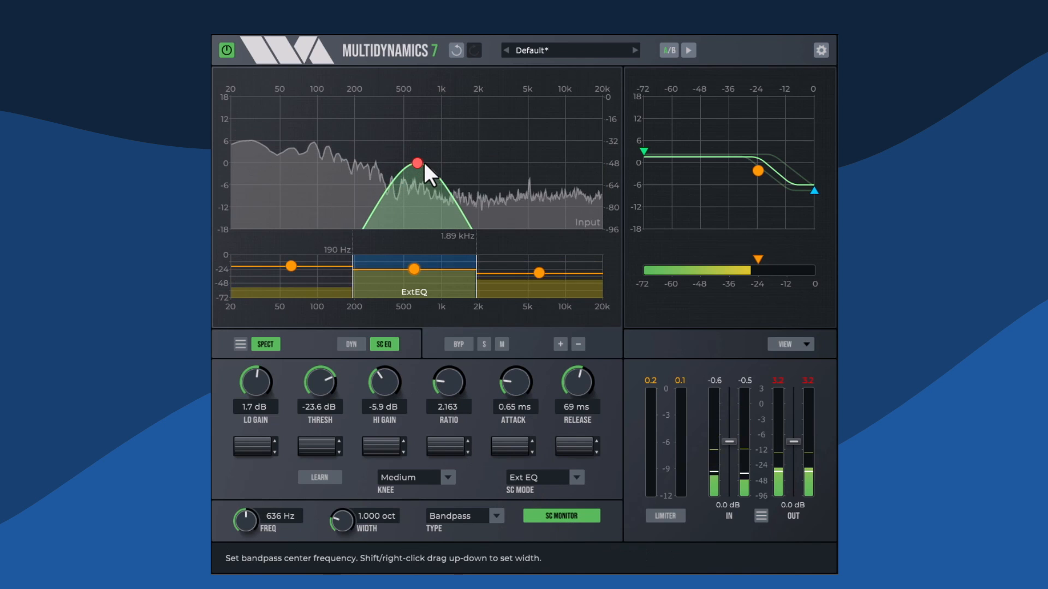